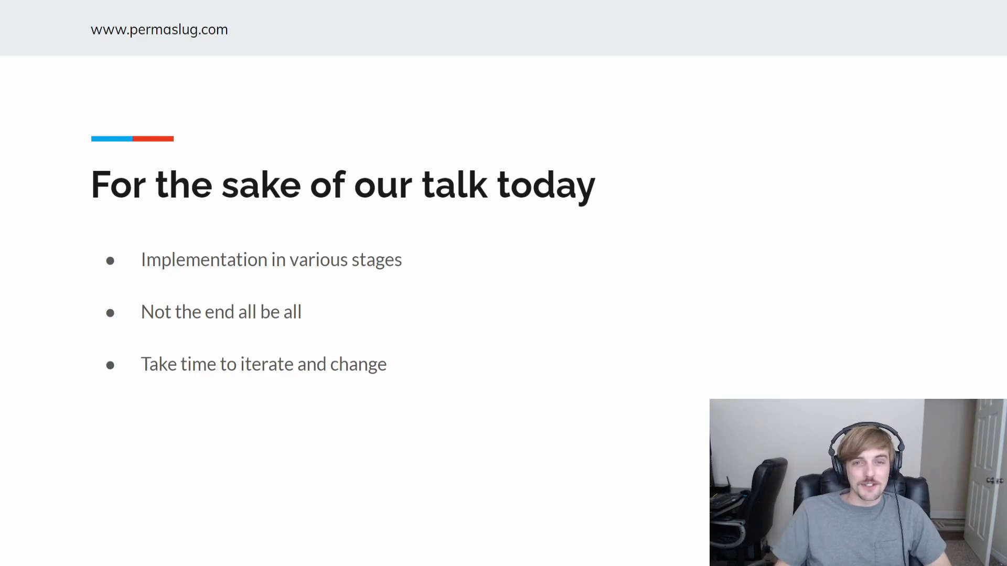
- Advance the slideshow from the talk-scope slide to the Current site slide
key(Right)
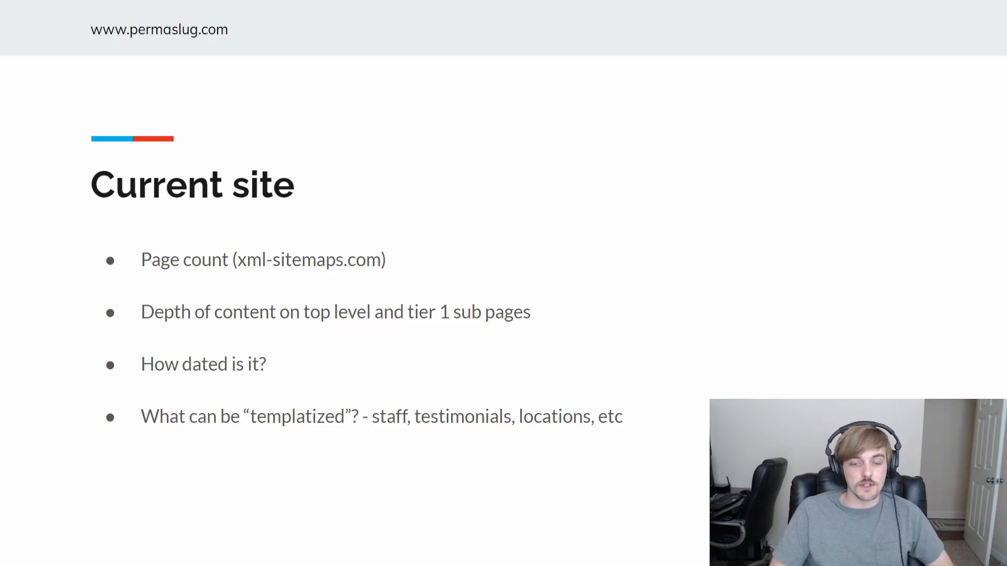
key(Right)
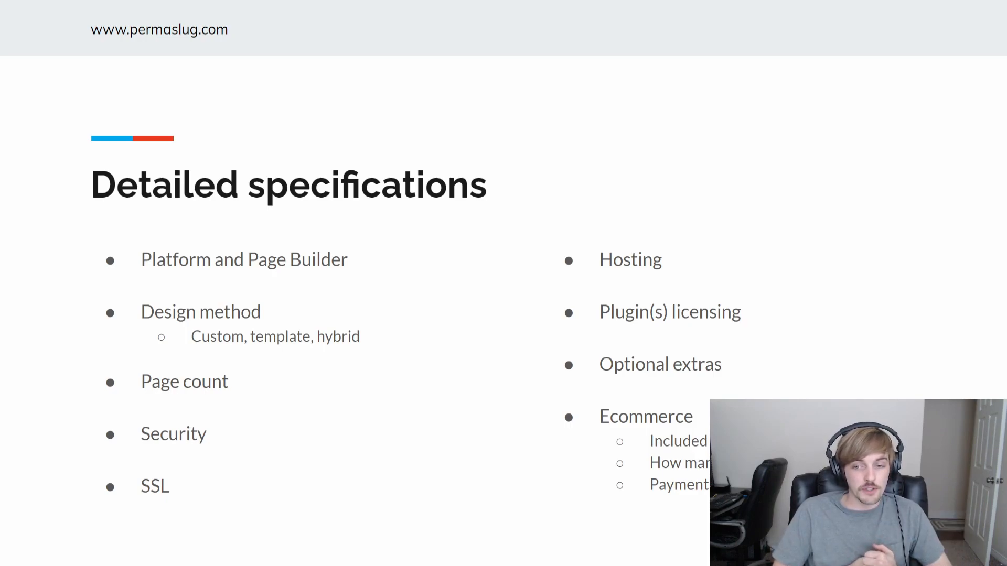
- Advance the slideshow to the Deliverables slide listing client materials, deadlines and designs
key(Right)
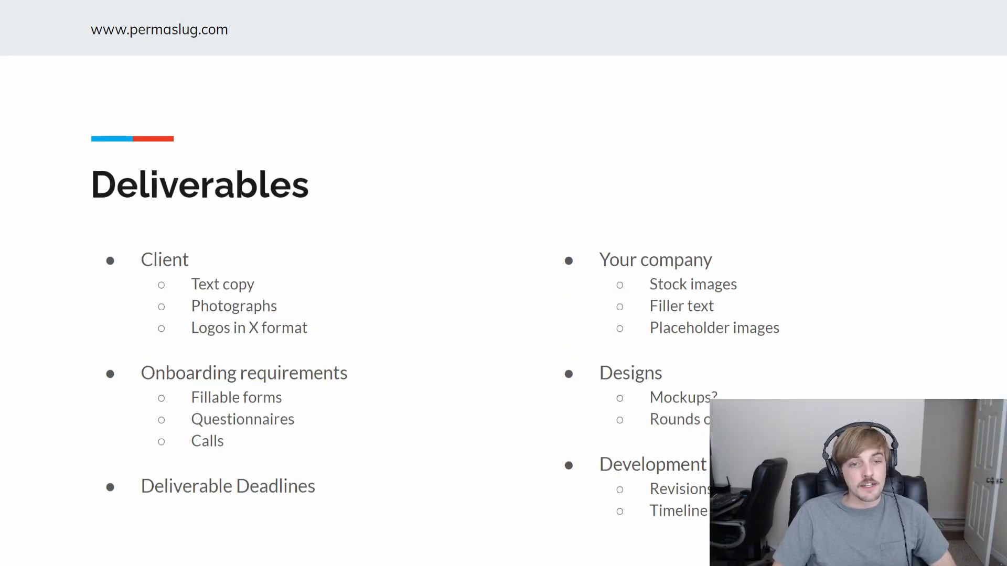